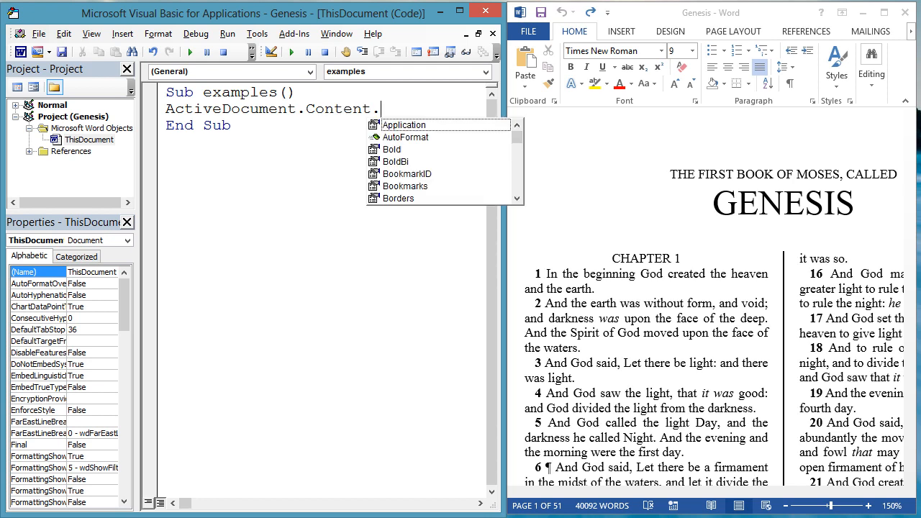
Step: Complete an InsertBefore "Bible Intro: " statement and run the macro
{"action": "type", "text": "InsertBefore"}
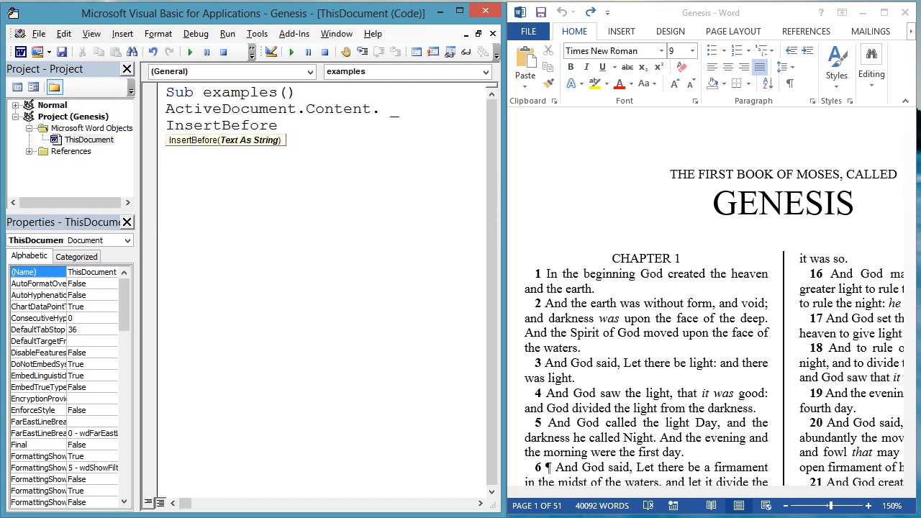
{"action": "type", "text": "\"Bible Intro: \""}
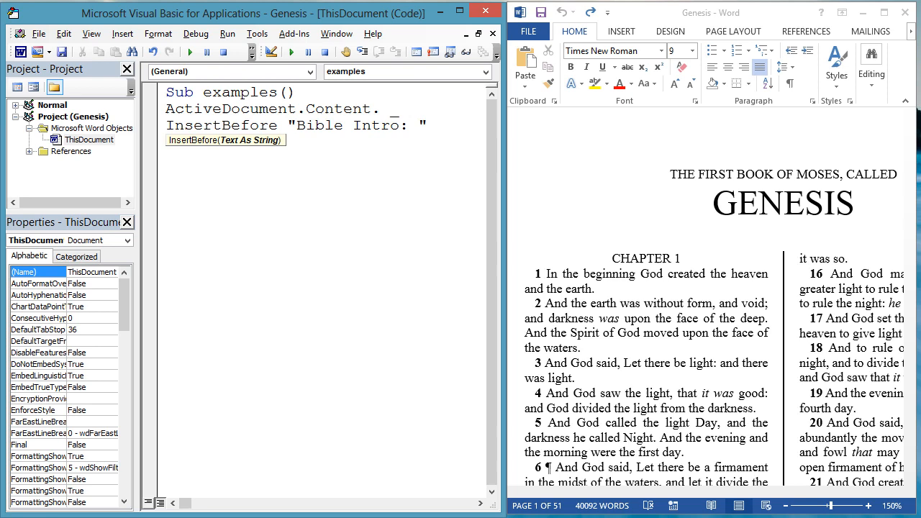
{"action": "left_click", "coordinate": [290, 52]}
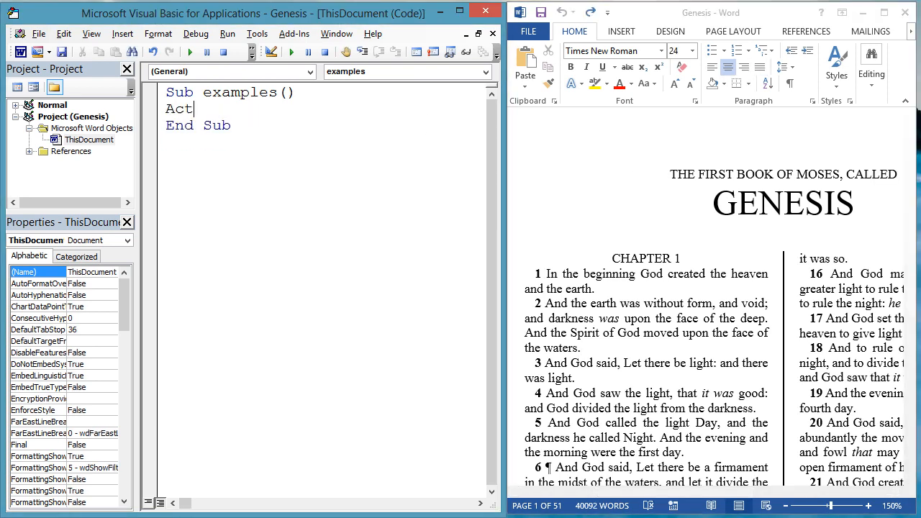
Step: Rewrite it as ActiveDocument.Paragraphs(3).Range.InsertBefore "Bible Intro:", run it and check the inserted text in Word
{"action": "type", "text": "iveDocument.Paragraphs"}
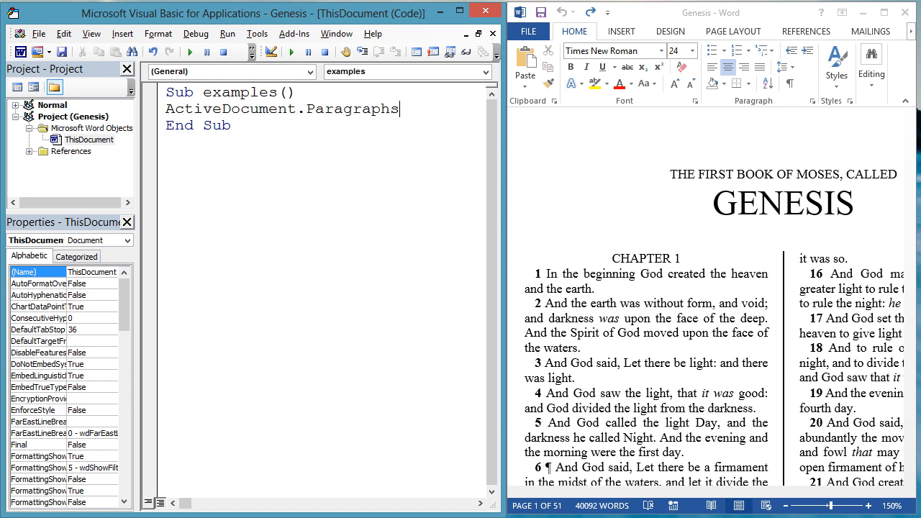
{"action": "type", "text": "(3). _"}
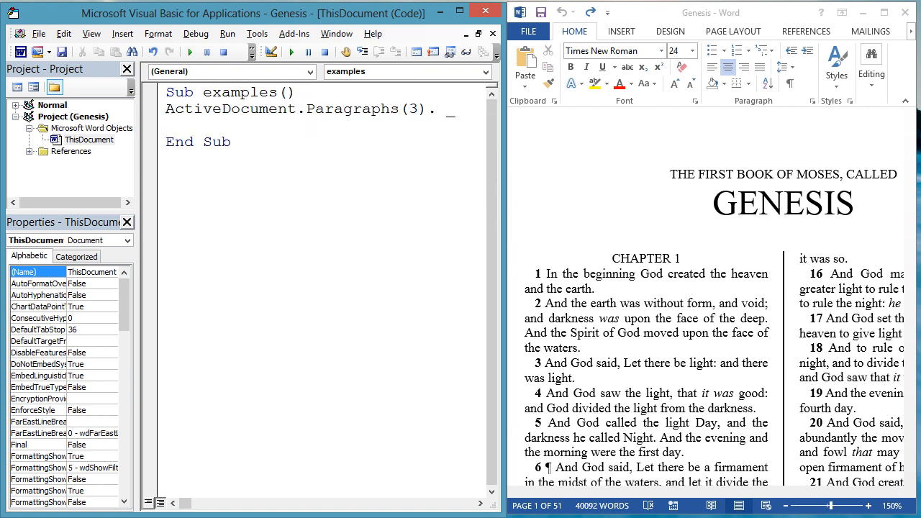
{"action": "type", "text": "Range.InsertBefore \"Bibl"}
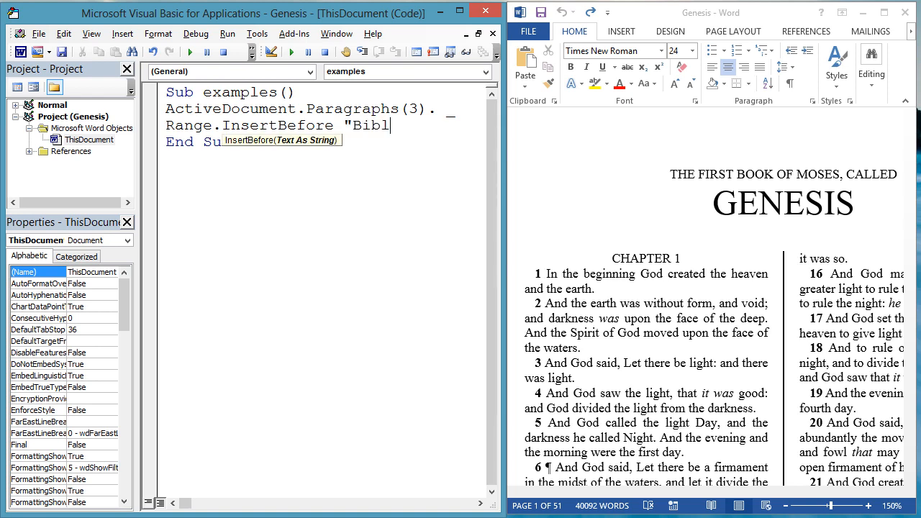
{"action": "type", "text": "e Intro:\""}
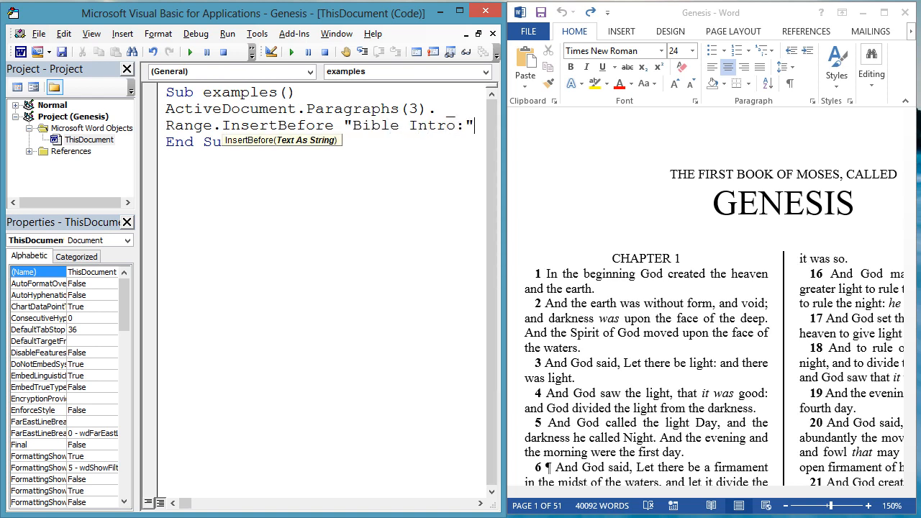
{"action": "left_click", "coordinate": [190, 52]}
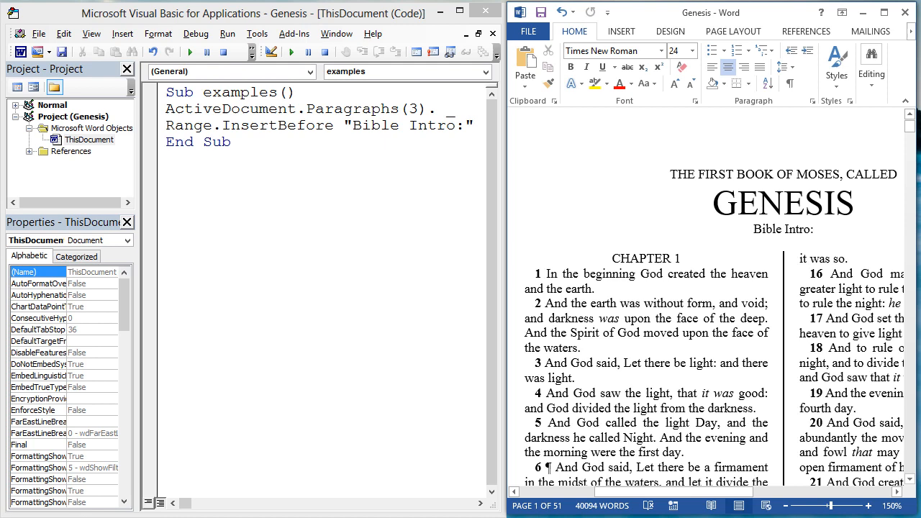
{"action": "double_click", "coordinate": [783, 229]}
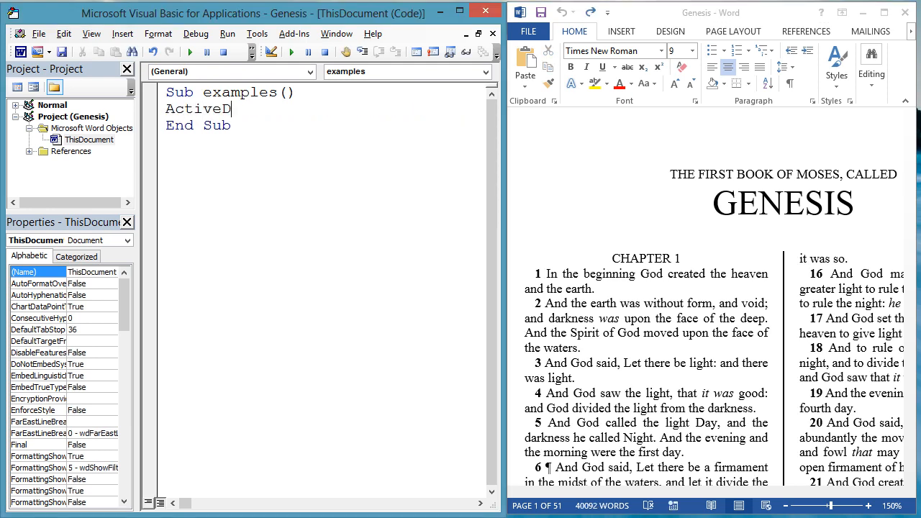
{"action": "type", "text": "ocument.Words(5). _"}
{"action": "type", "text": "In"}
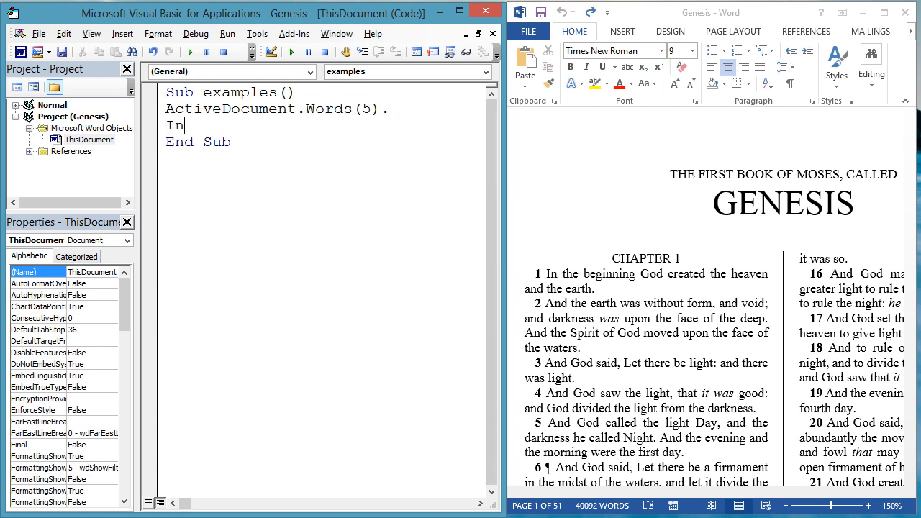
{"action": "type", "text": "sertBef"}
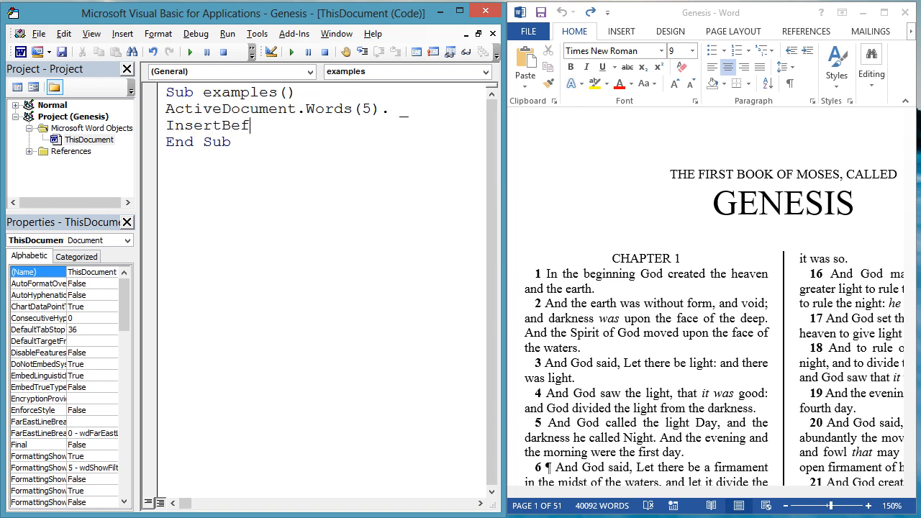
{"action": "type", "text": "ore \"Bible In"}
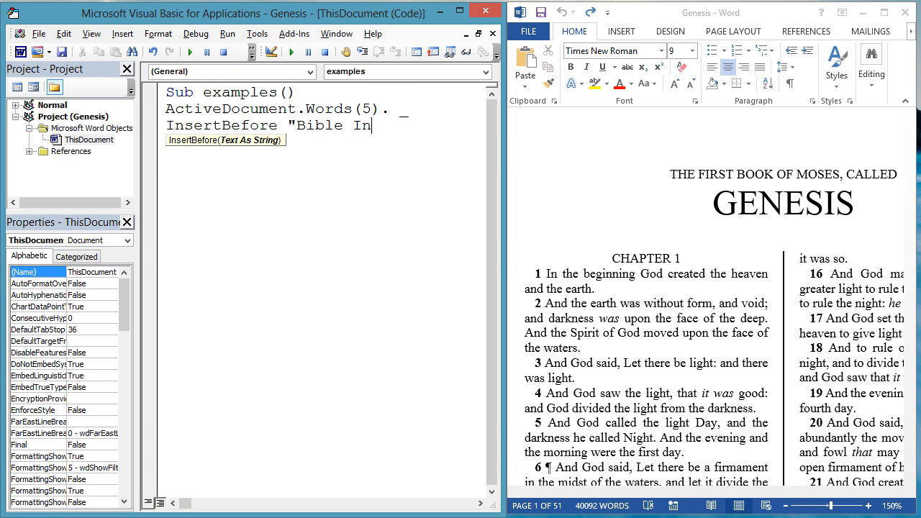
{"action": "type", "text": "tro:\""}
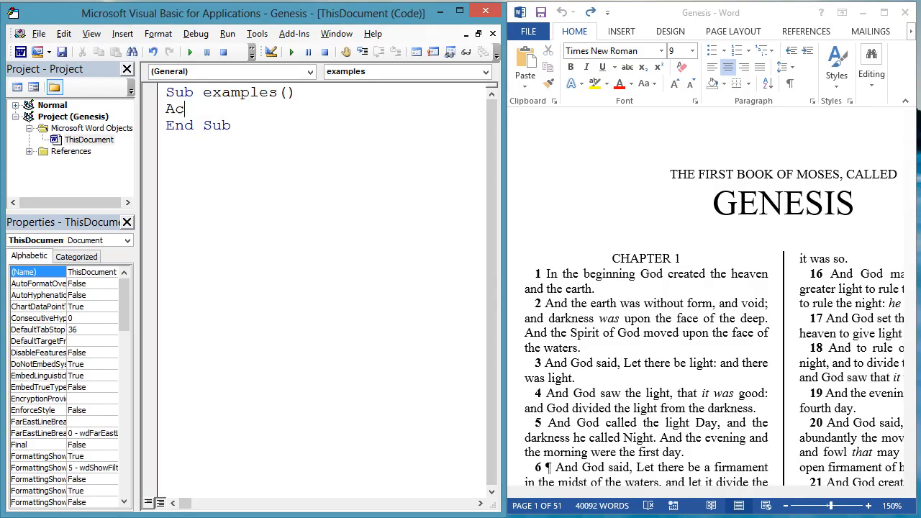
{"action": "type", "text": "tiveDocument.Sen"}
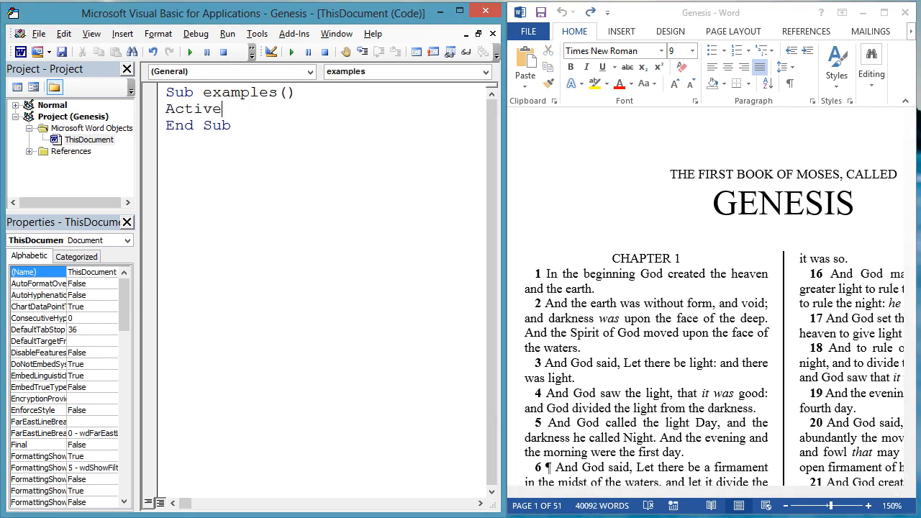
{"action": "type", "text": "Document.Paragraphs(1). _"}
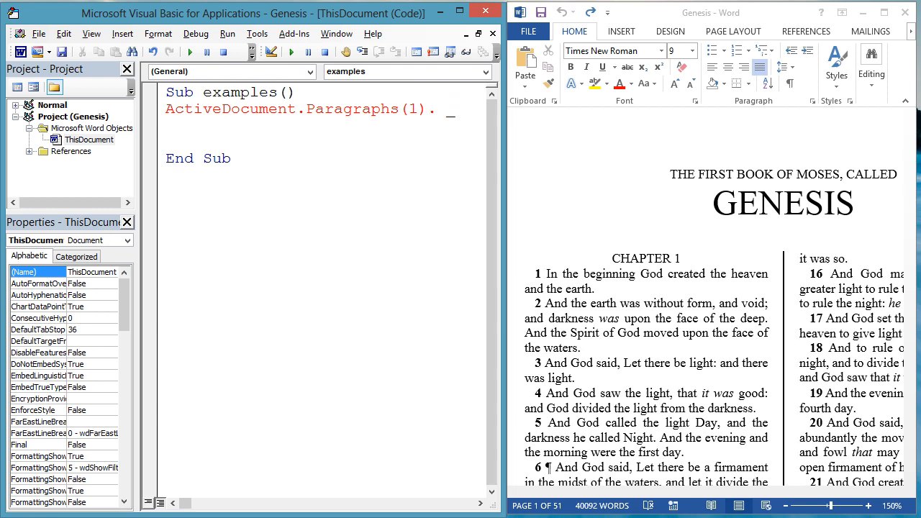
{"action": "type", "text": "Range.Te"}
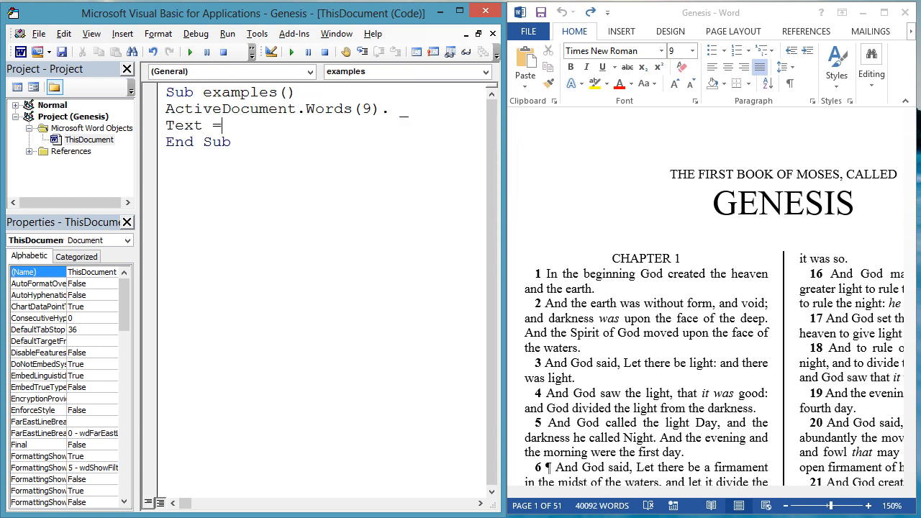
{"action": "type", "text": "\"Dawn\""}
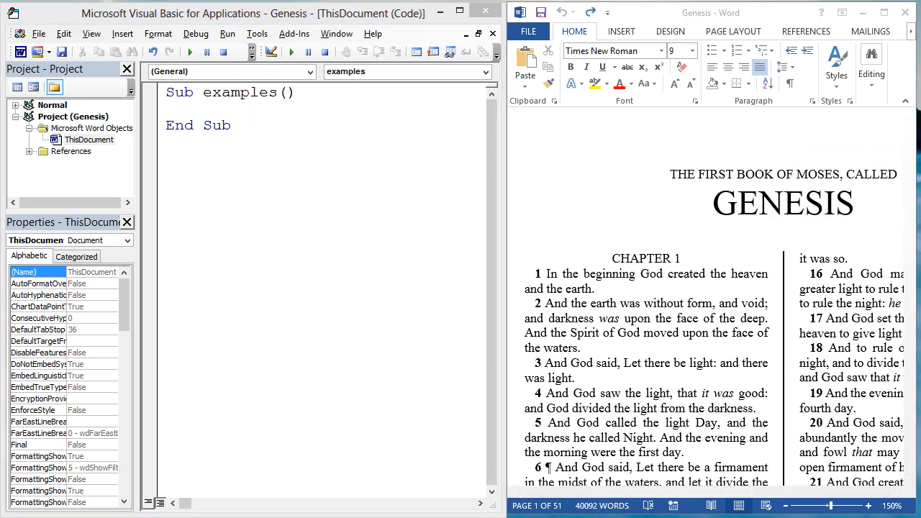
Step: Run ActiveDocument.Content.Find.Execute "GENESIS", ReplaceWith:="Dawn" and check the replaced word in Word
{"action": "type", "text": "ActiveDocument"}
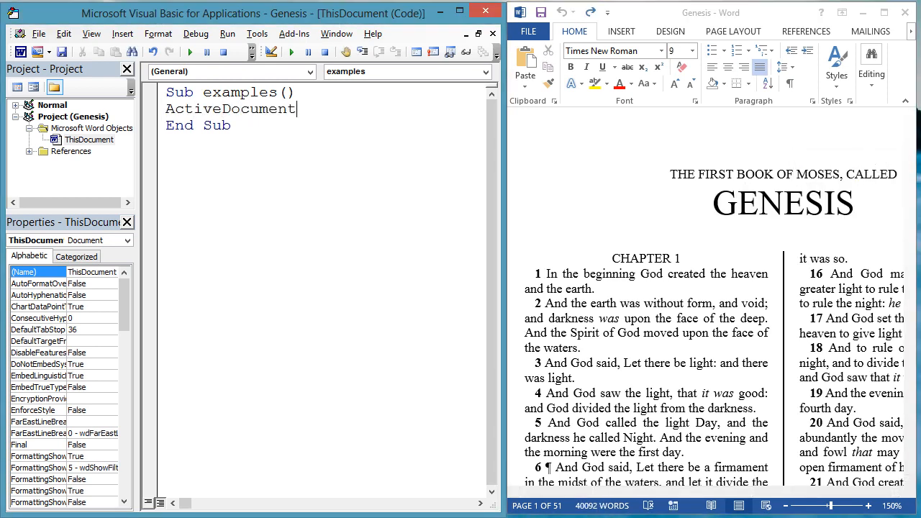
{"action": "type", "text": ".Content. _"}
{"action": "type", "text": "Find.Execute"}
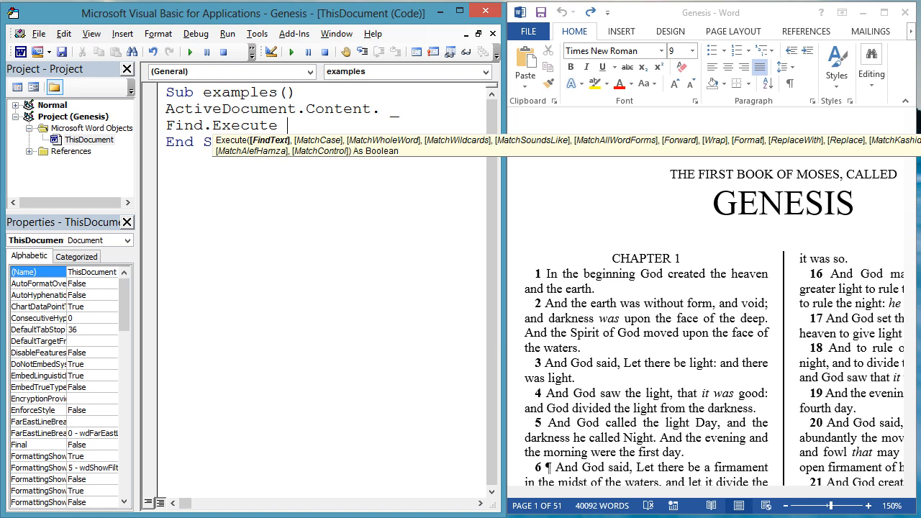
{"action": "type", "text": "\"GENESI"}
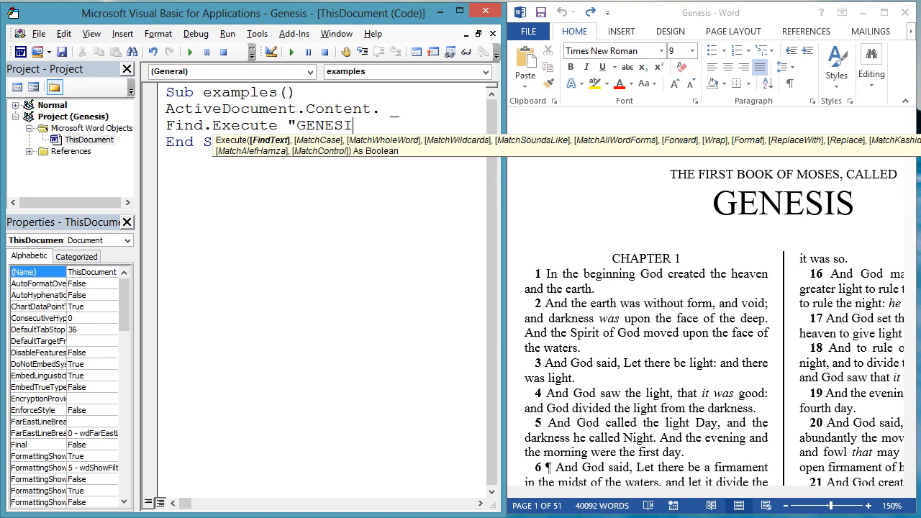
{"action": "type", "text": "S\","}
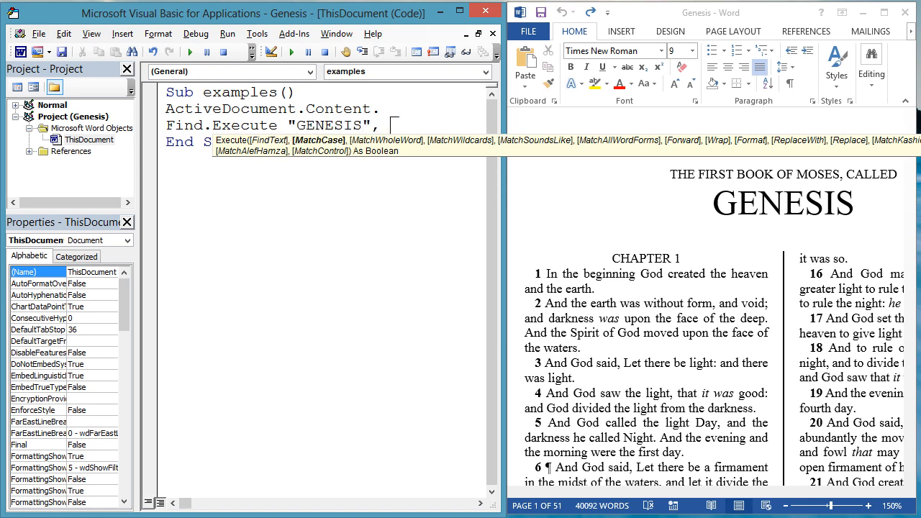
{"action": "type", "text": "ReplaceW"}
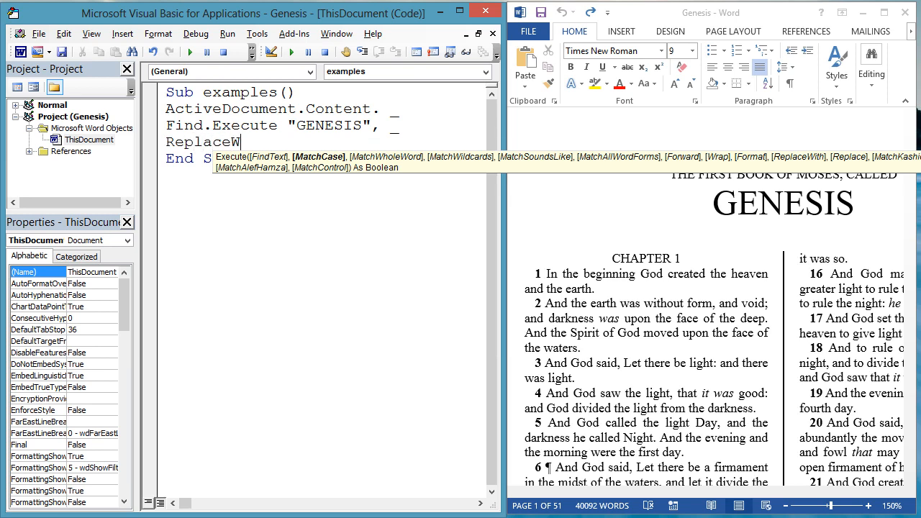
{"action": "type", "text": "ith"}
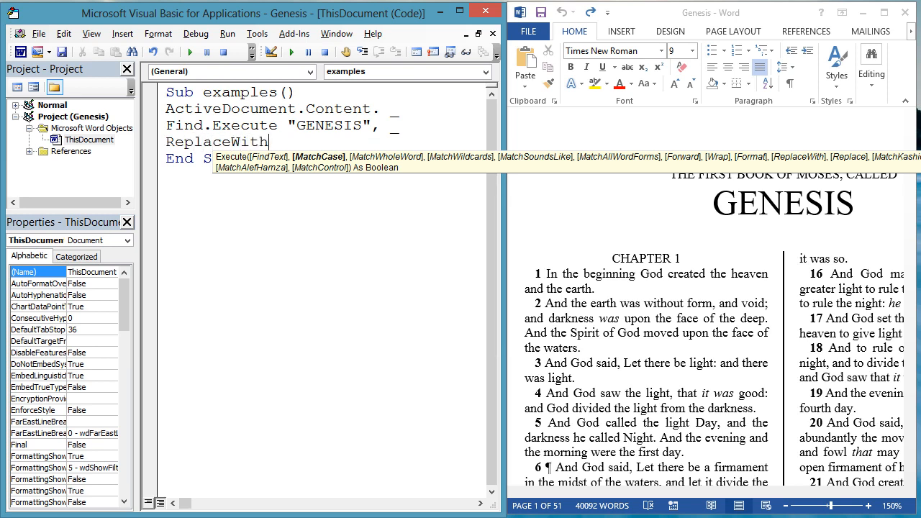
{"action": "type", "text": ":="}
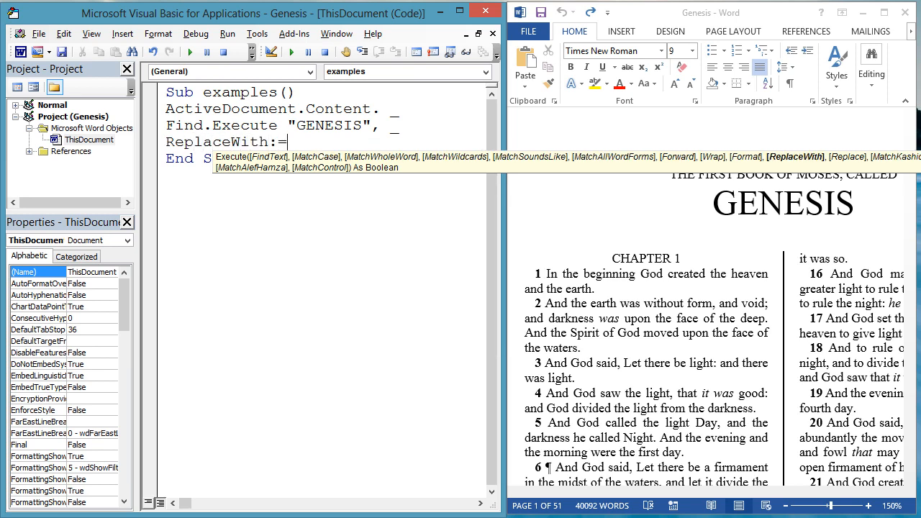
{"action": "type", "text": "\"Dawn\""}
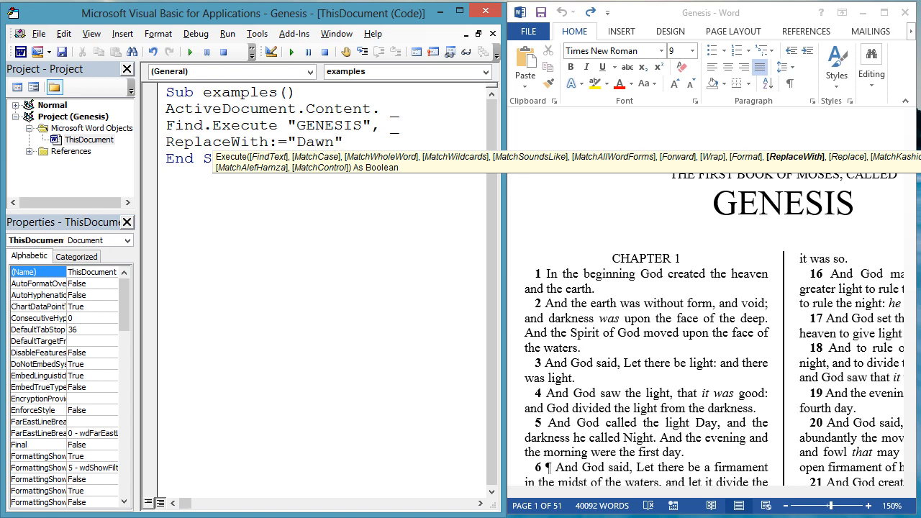
{"action": "left_click", "coordinate": [190, 52]}
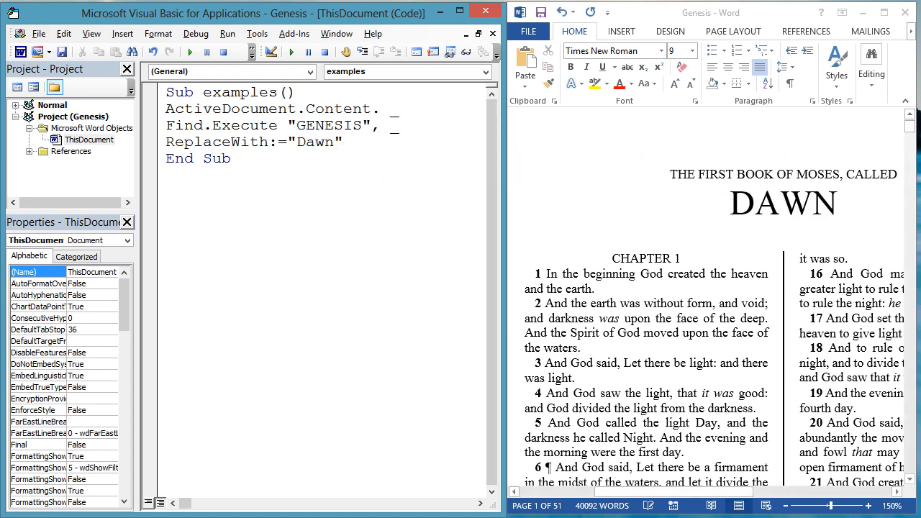
{"action": "double_click", "coordinate": [783, 201]}
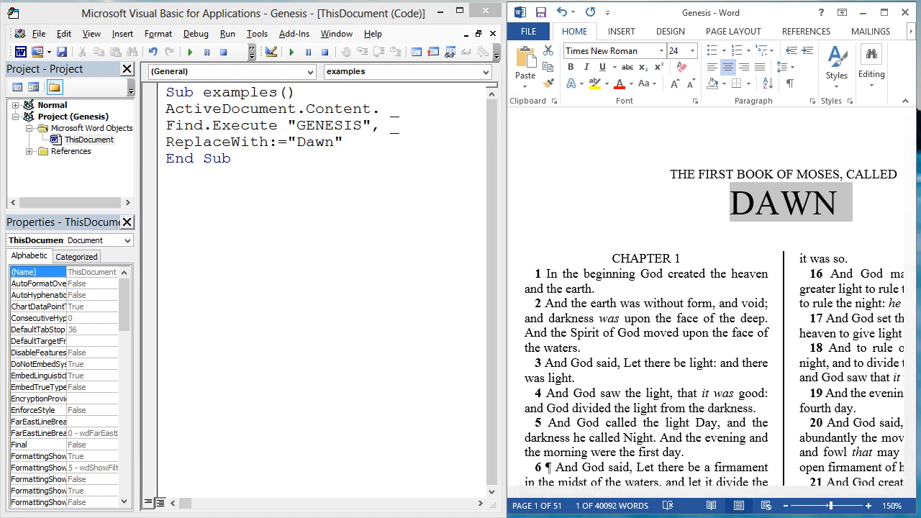
Step: Redraft the Find.Execute line with ReplaceWith:="Dawn" and Replace:=wdReplaceOne, then run it
{"action": "type", "text": "ActiveDocument.Con"}
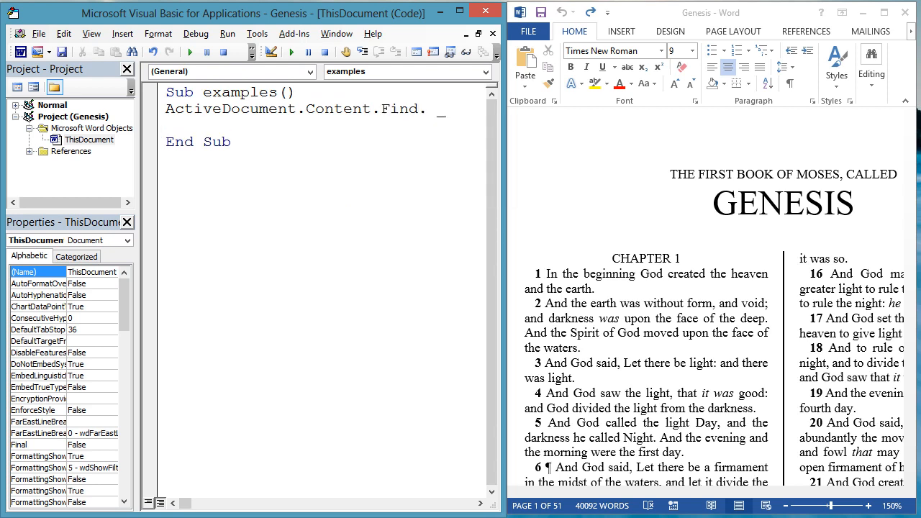
{"action": "type", "text": "Execute \"G"}
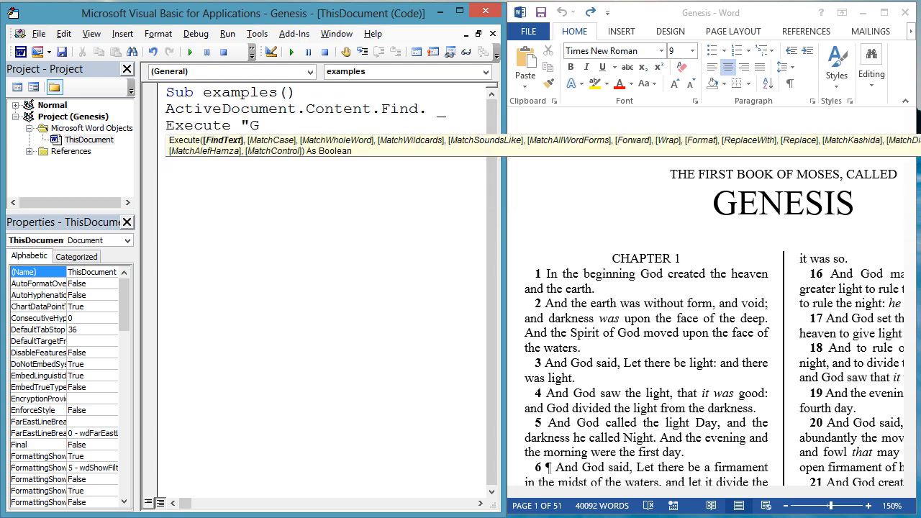
{"action": "type", "text": "ENESIS\", _"}
{"action": "type", "text": "ReplaceW"}
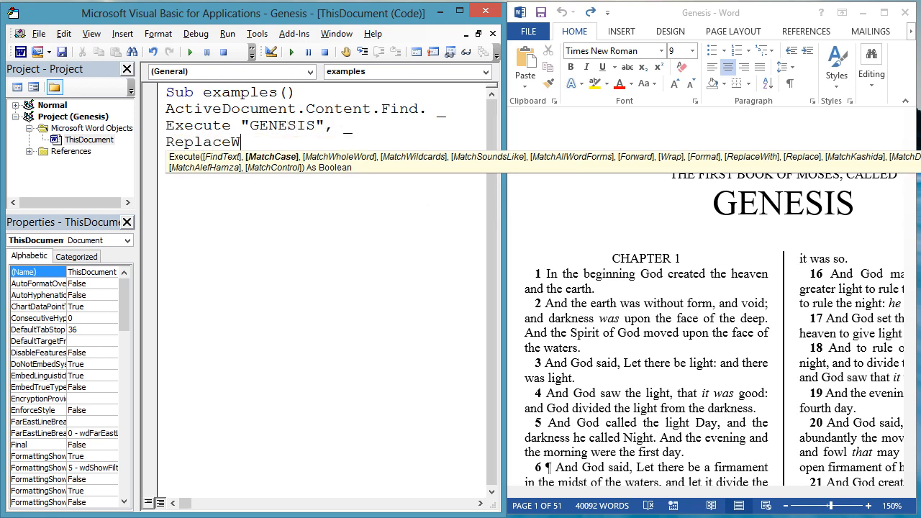
{"action": "type", "text": "ith:"}
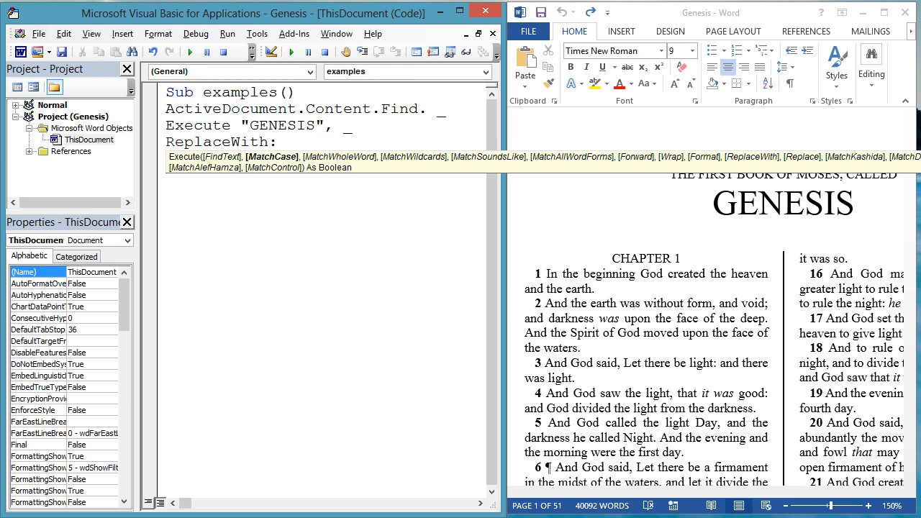
{"action": "type", "text": ":=\"Dawn\", _"}
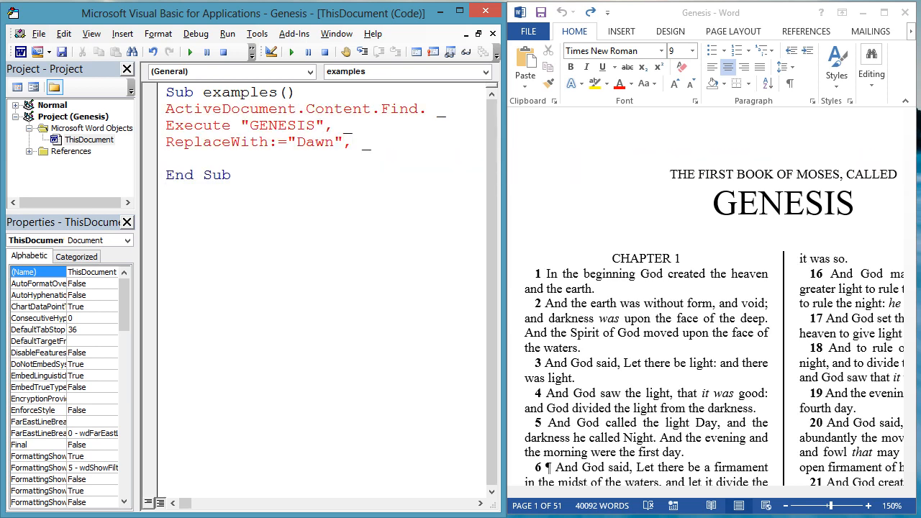
{"action": "type", "text": "Replace:="}
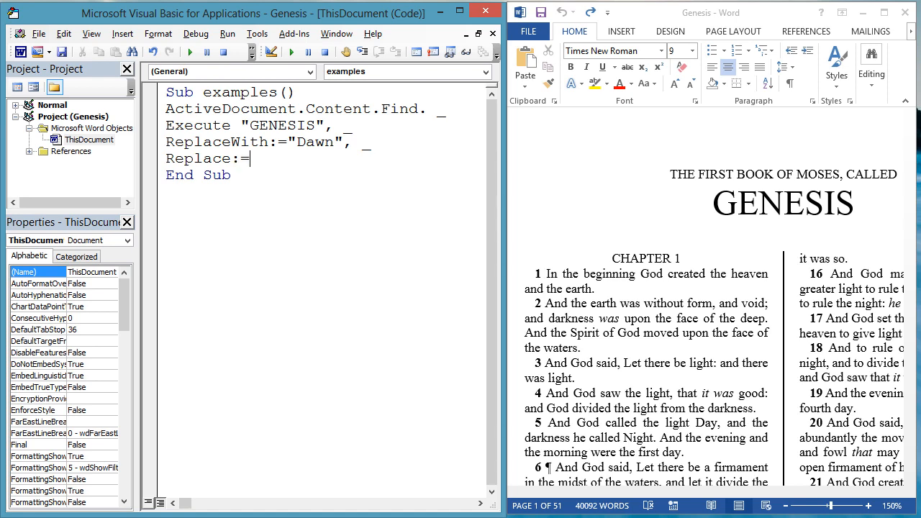
{"action": "type", "text": "WdReplace.wdReplaceOne"}
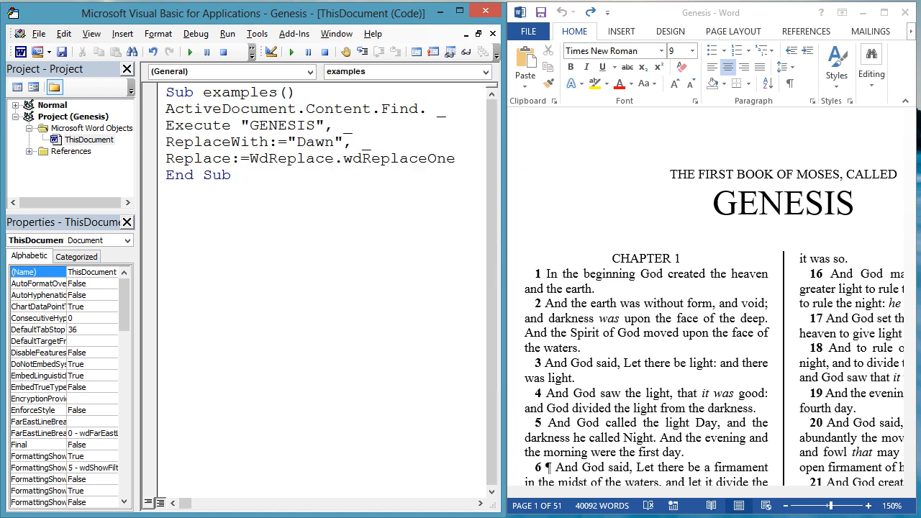
{"action": "left_click", "coordinate": [190, 52]}
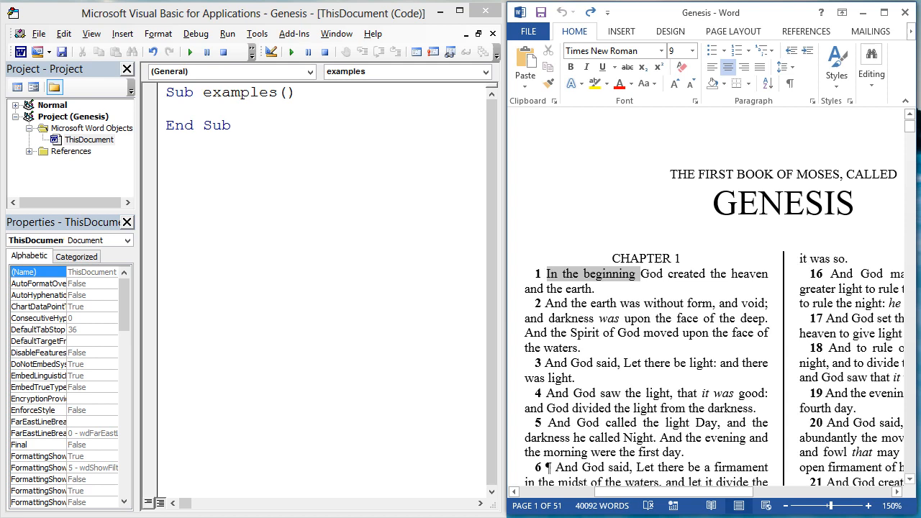
Step: Write Application.Selection.Text = "At first" to overwrite the selected document text
{"action": "type", "text": "Applicat"}
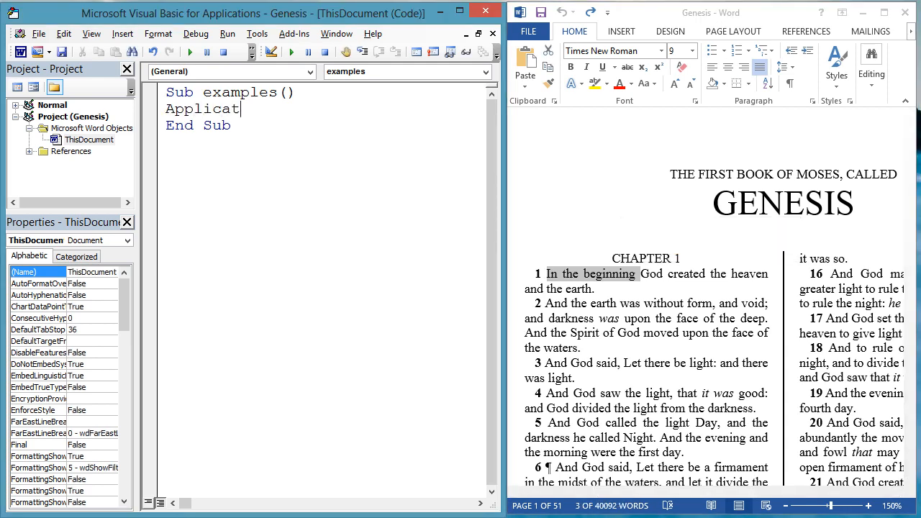
{"action": "type", "text": "ion.Selection"}
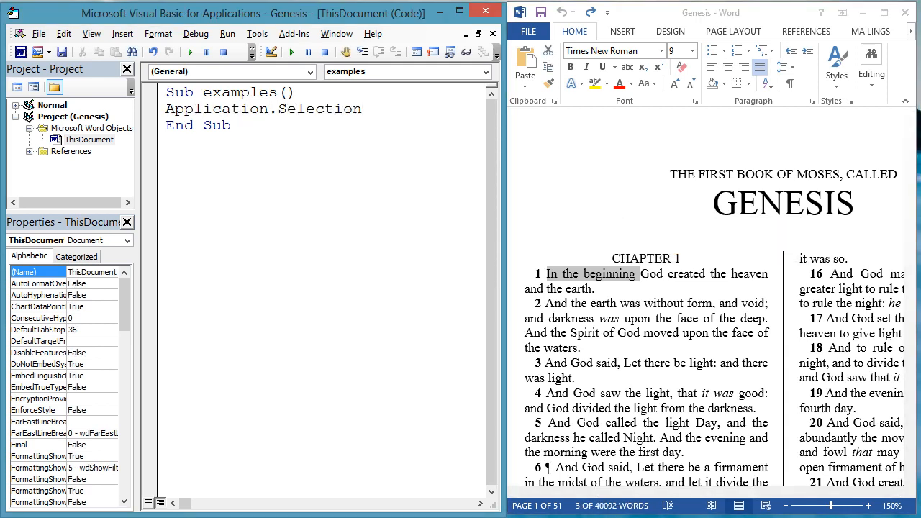
{"action": "type", "text": ".Text = _"}
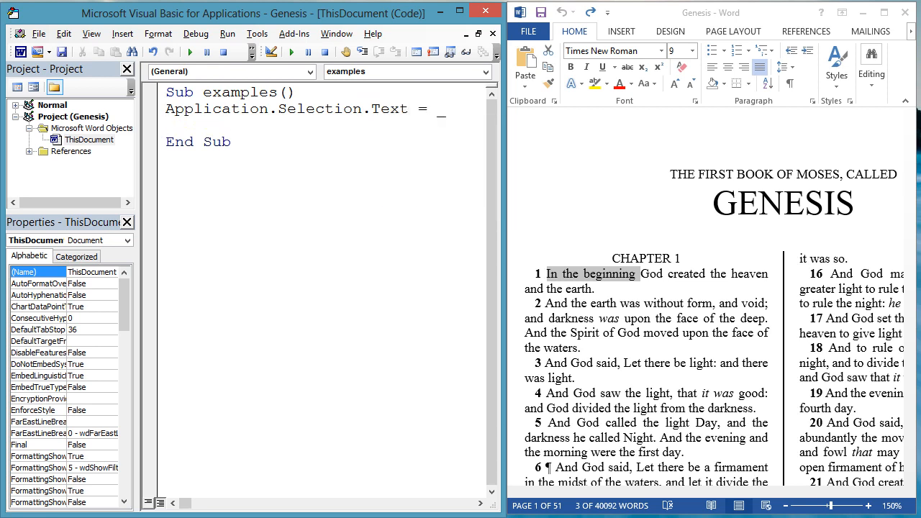
{"action": "type", "text": "\"At first\""}
{"action": "type", "text": "ActiveDocument."}
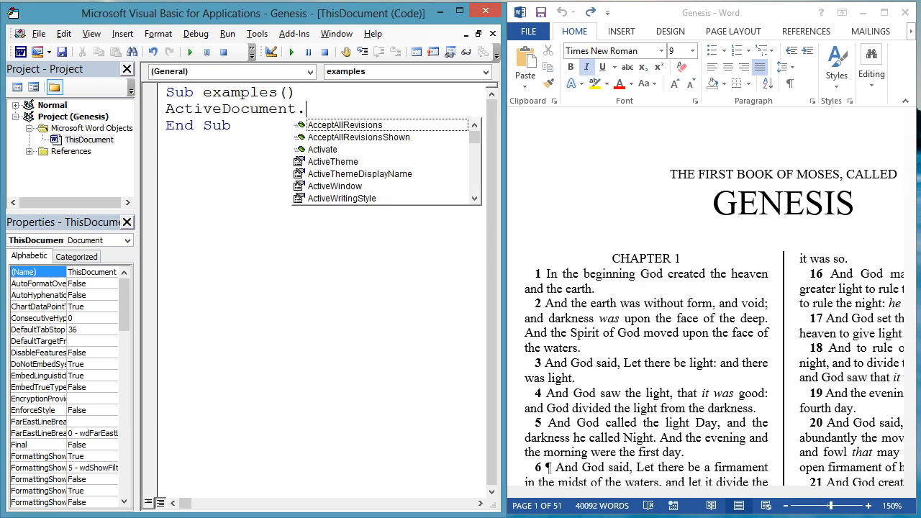
Step: Set ActiveDocument.Words(5).Bold and .Underline to True, run it, then begin a With block
{"action": "type", "text": "Words(5)"}
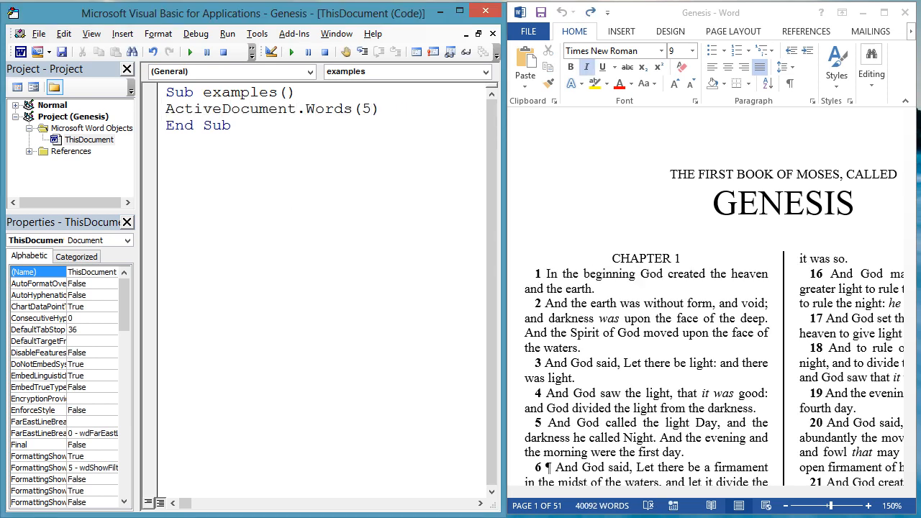
{"action": "type", "text": ".Bold = _"}
{"action": "type", "text": "Act"}
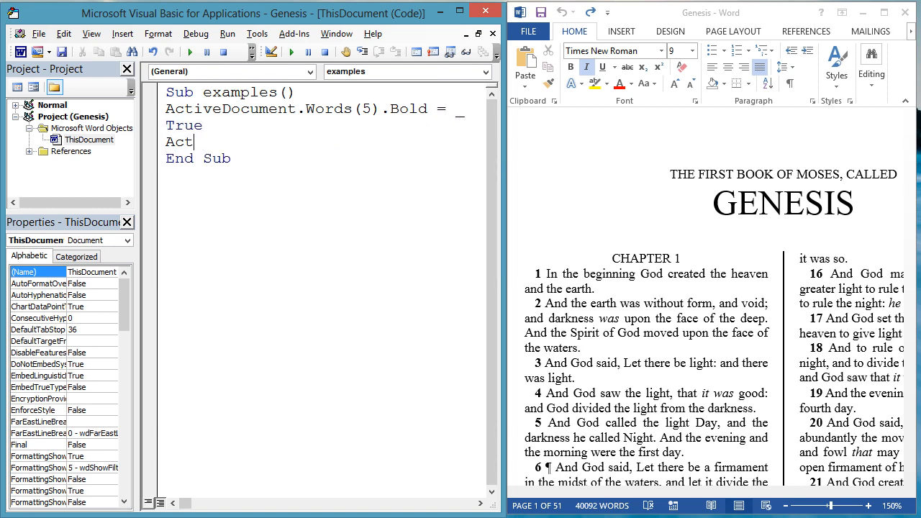
{"action": "type", "text": "iveDocument.Words(5"}
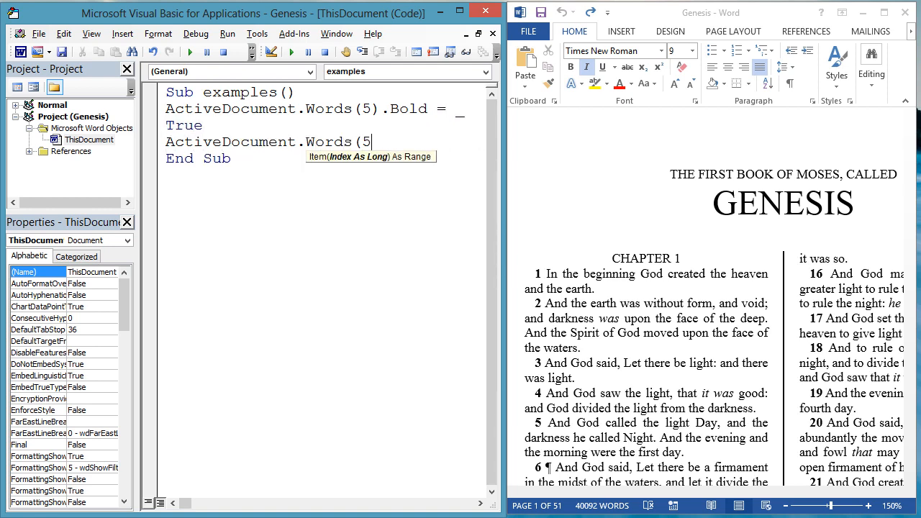
{"action": "type", "text": ").Underline"}
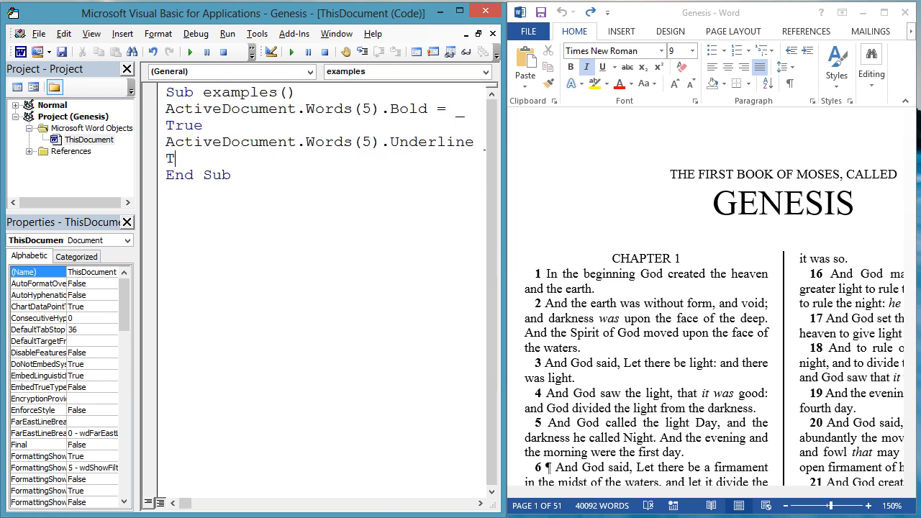
{"action": "type", "text": "= True"}
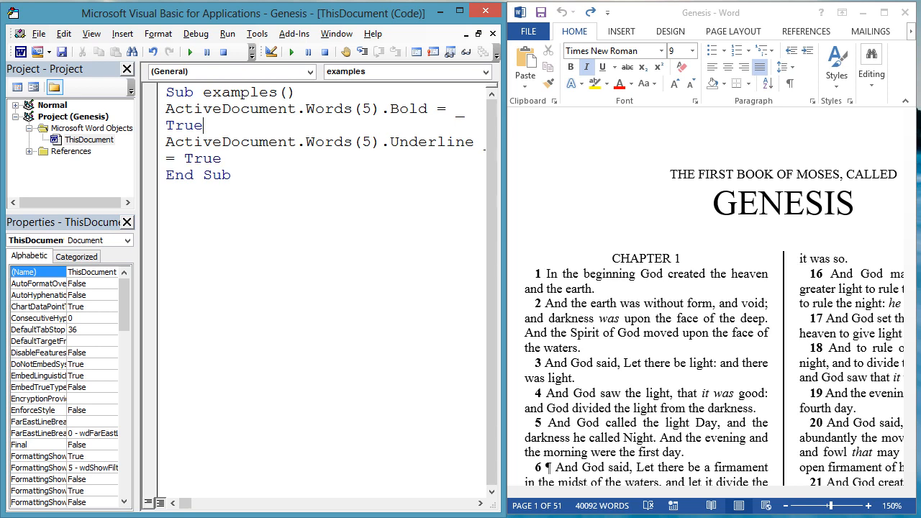
{"action": "left_click", "coordinate": [190, 52]}
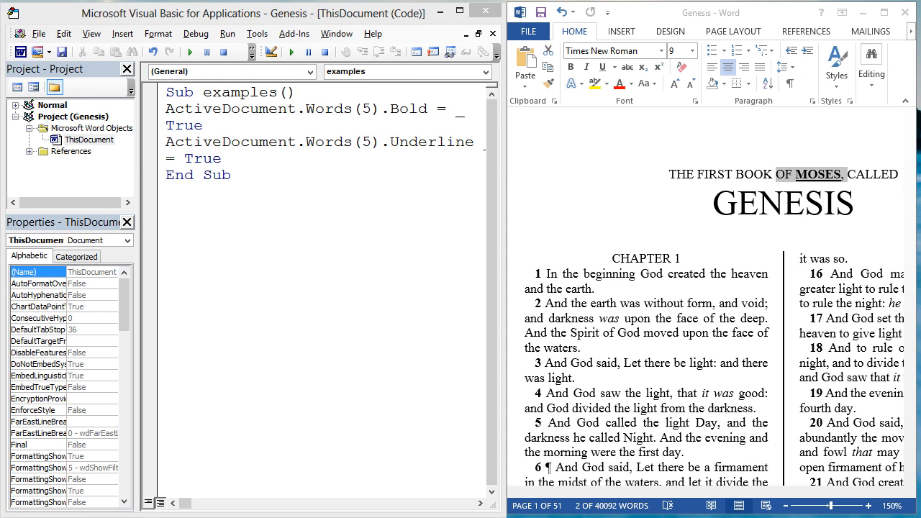
{"action": "type", "text": "With Ac"}
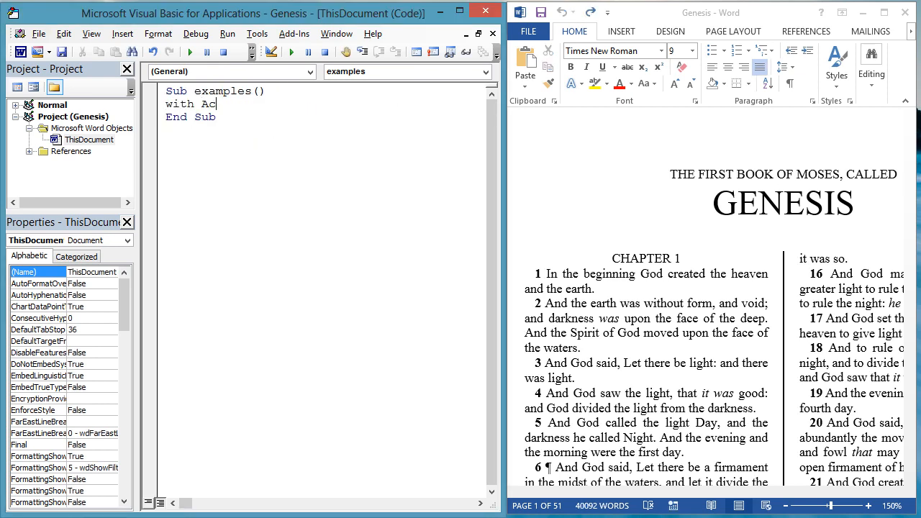
Step: Draft With ActiveDocument.Words(5) setting .Bold = True and .Underline = True
{"action": "type", "text": "tiveDocument.Words(5"}
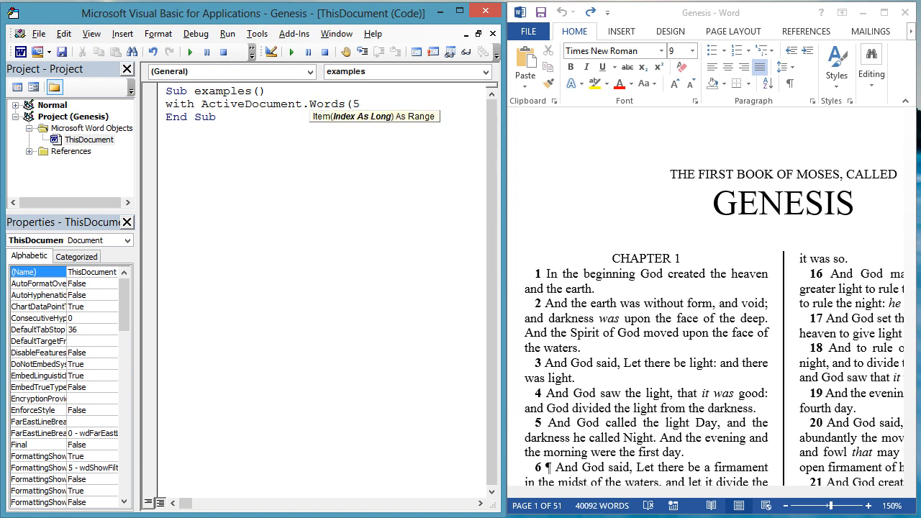
{"action": "type", "text": ".Bold = True"}
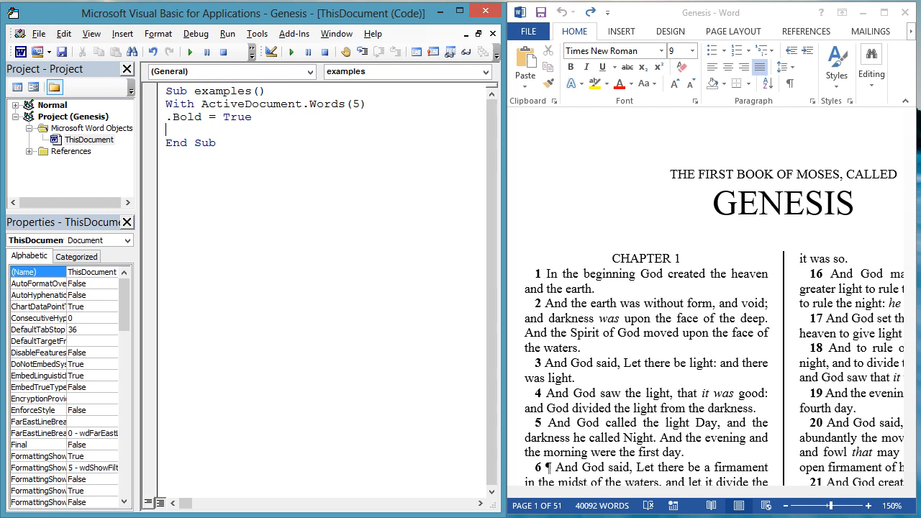
{"action": "type", "text": ".Underline ="}
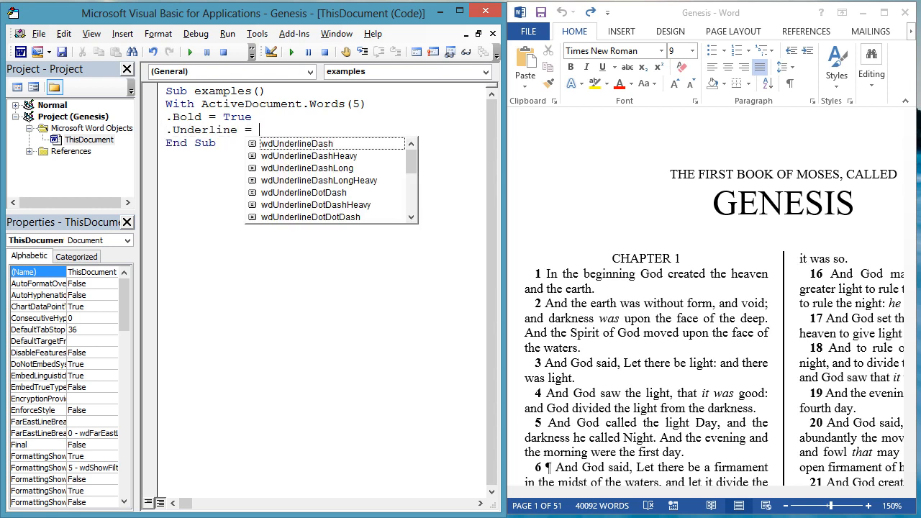
{"action": "type", "text": "True"}
{"action": "type", "text": ".Italic ="}
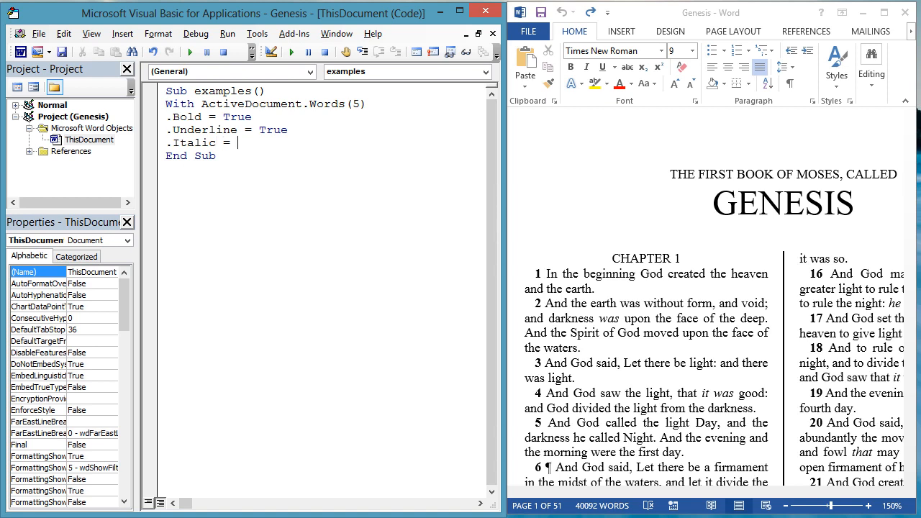
{"action": "type", "text": "True"}
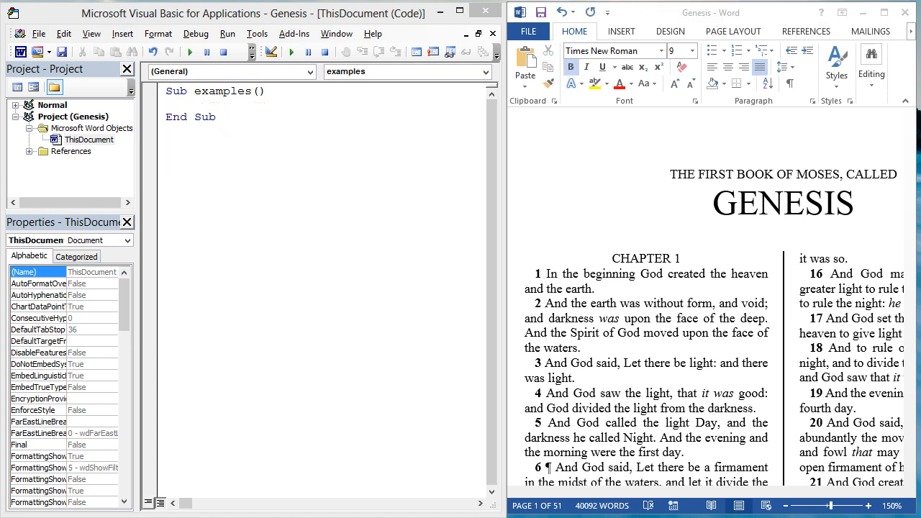
Step: Begin an Application.S statement inside the empty examples macro
{"action": "double_click", "coordinate": [645, 259]}
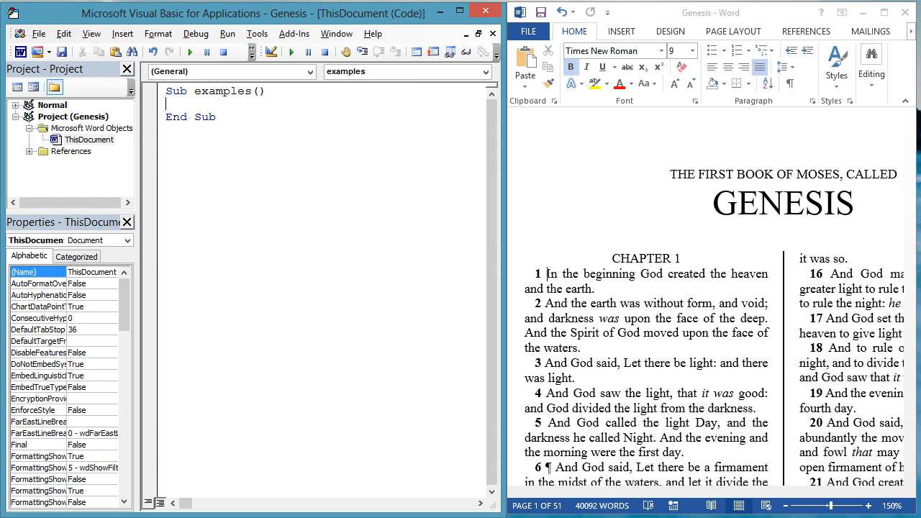
{"action": "type", "text": "Appli"}
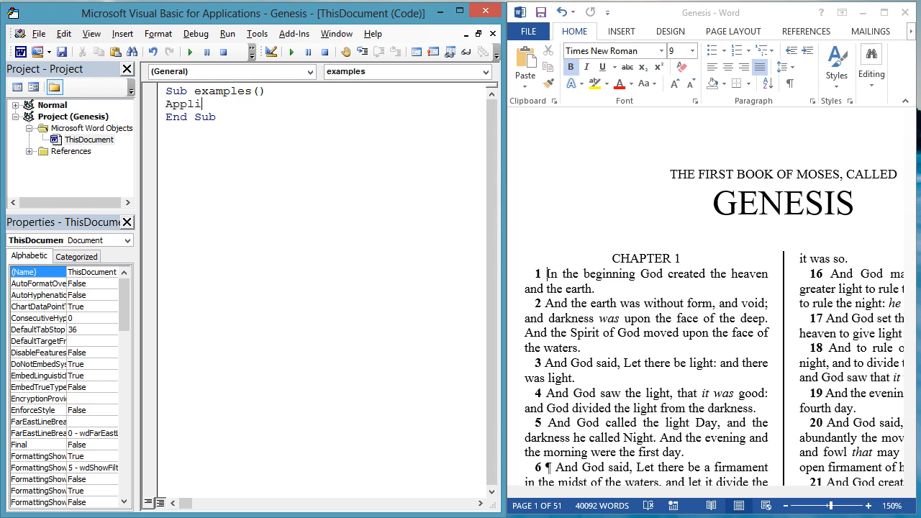
{"action": "type", "text": "Application.S"}
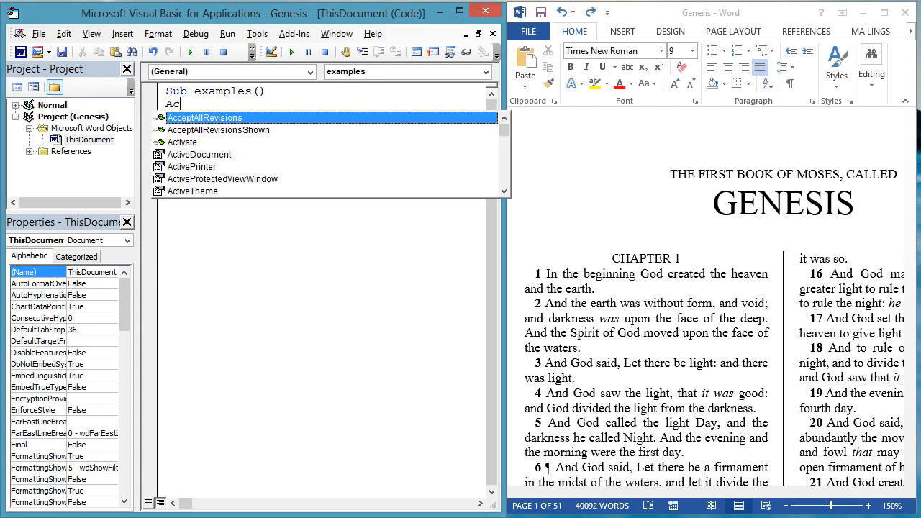
Step: Write ActiveDocument.Words(1).Paste, then replace it with ActiveDocument.Sentences(1)
{"action": "type", "text": "ActiveDocument.Words(1)."}
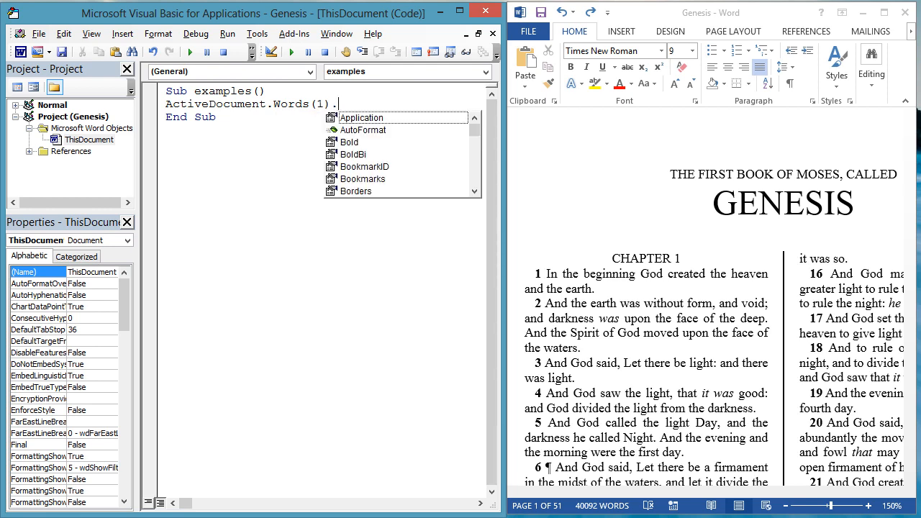
{"action": "type", "text": "Paste"}
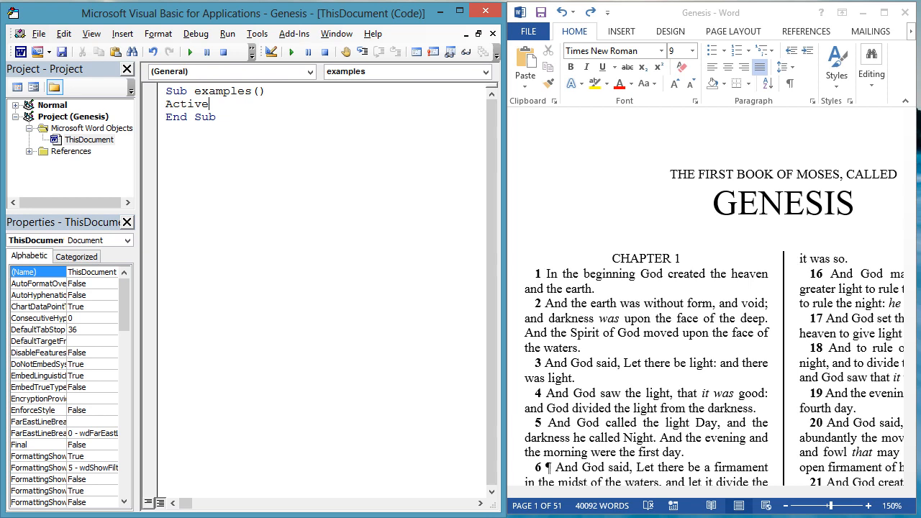
{"action": "type", "text": "Document.Sentences(1)."}
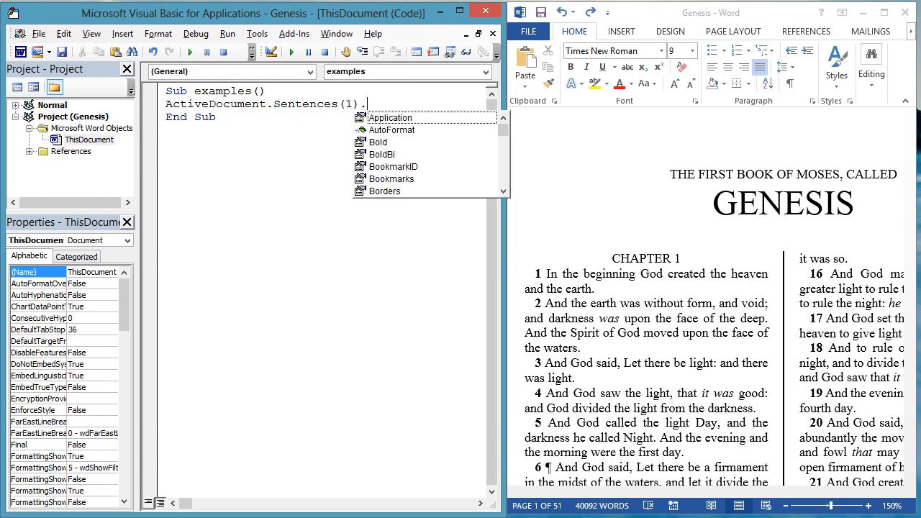